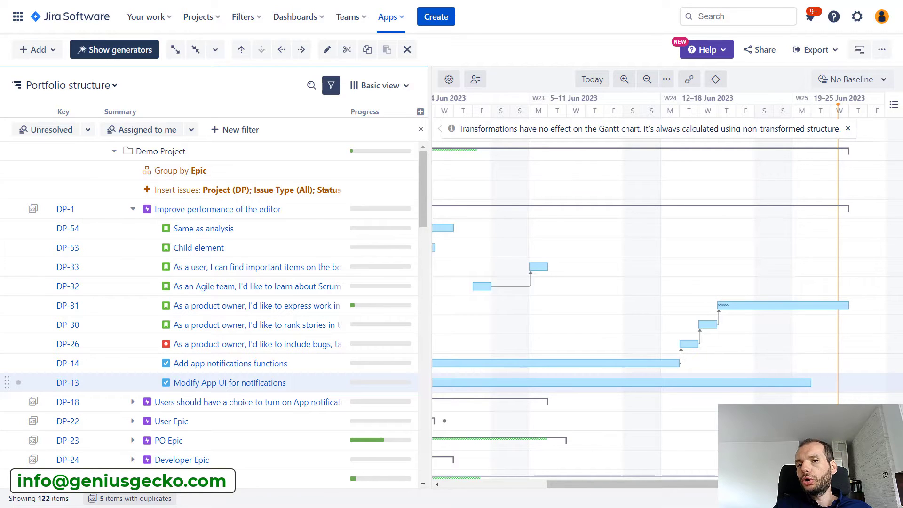
- Turn on Critical Path in the Gantt chart details menu
{"action": "left_click", "coordinate": [893, 104]}
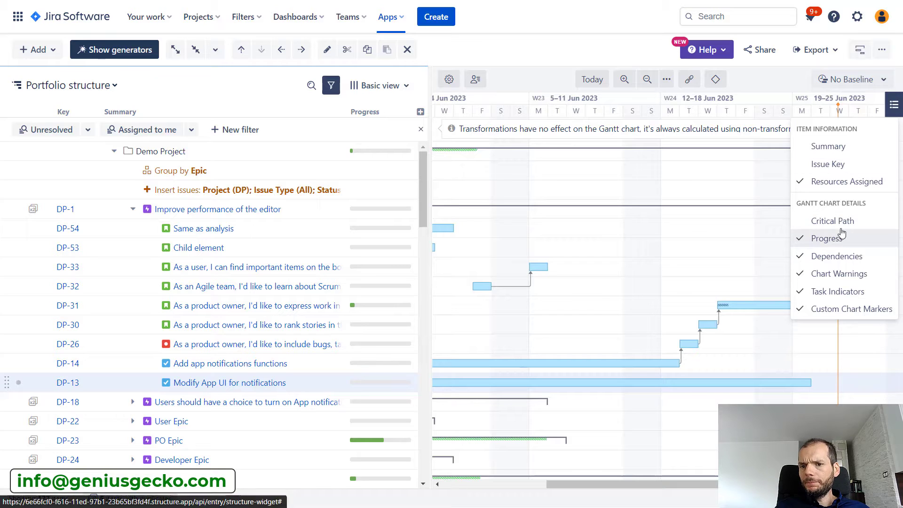
{"action": "left_click", "coordinate": [832, 221]}
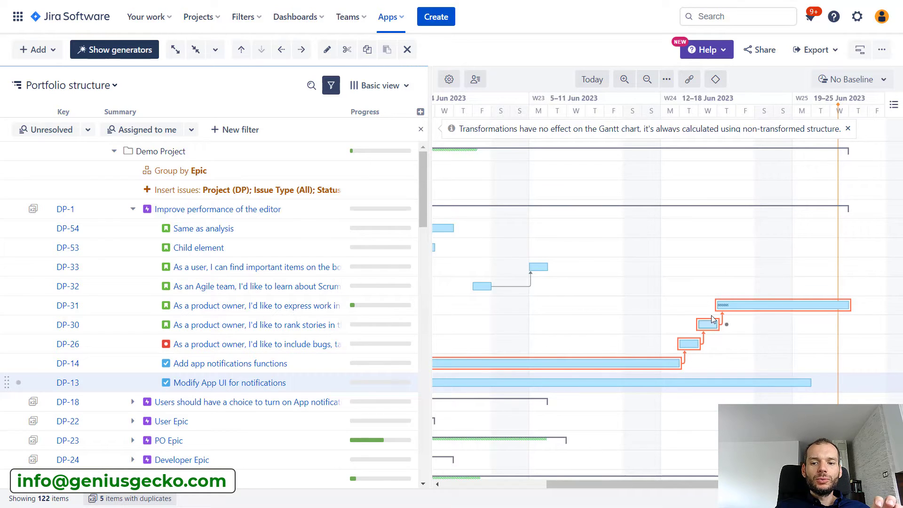
{"action": "mouse_move", "coordinate": [736, 318]}
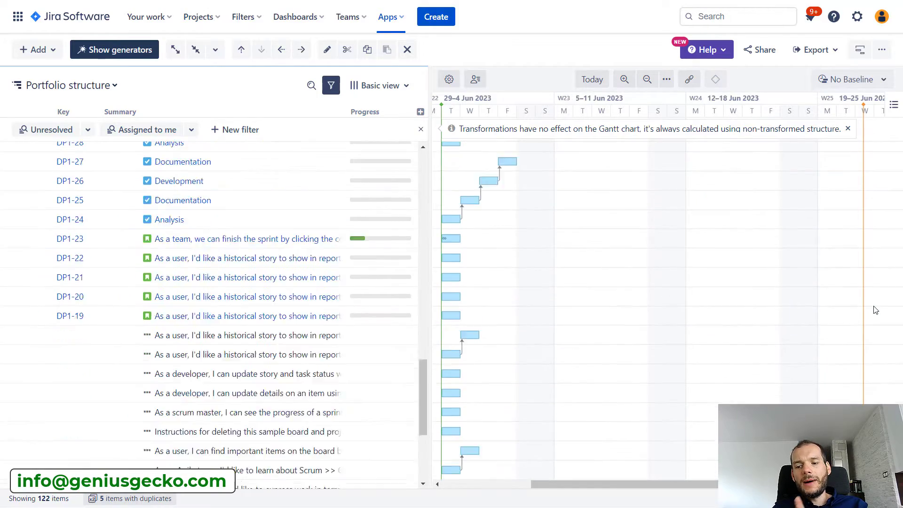
- Scroll the structure to bring DP-13 Modify App UI for notifications into view
{"action": "scroll", "scroll_direction": "down", "scroll_amount": 3}
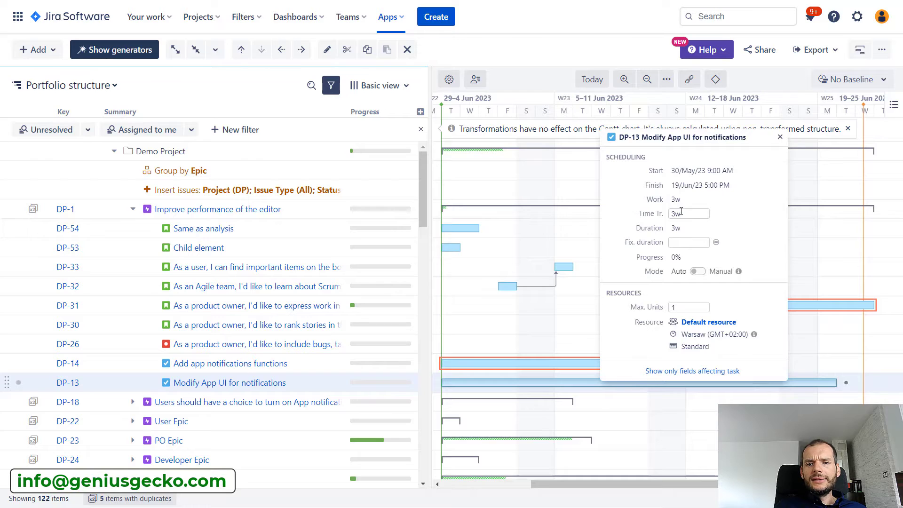
- Edit DP-13's time tracking field, entering 4w
{"action": "left_click", "coordinate": [689, 213]}
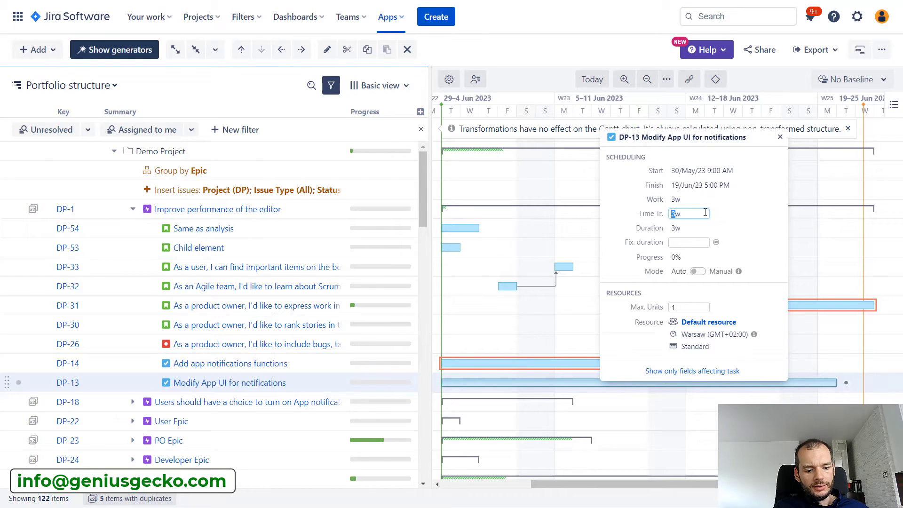
{"action": "type", "text": "4w"}
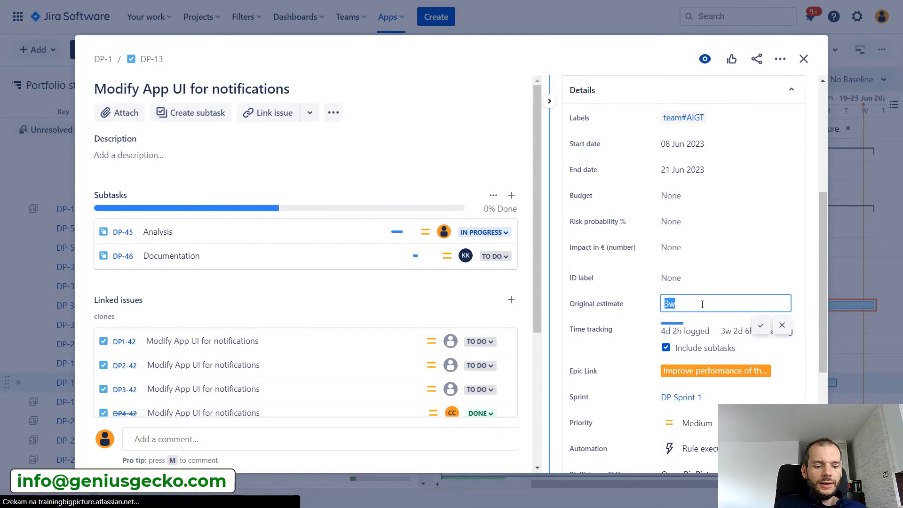
- Save DP-13's original estimate as 4w and close the issue details
{"action": "type", "text": "4h"}
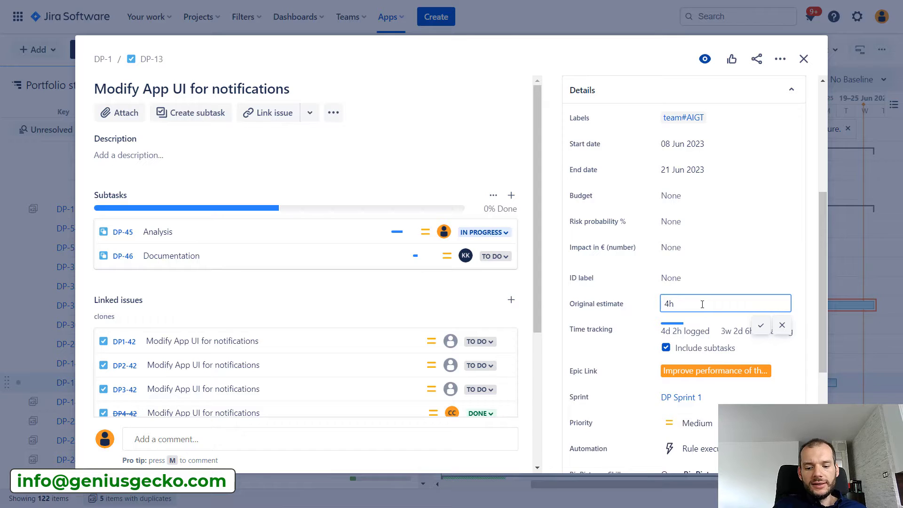
{"action": "type", "text": "4w"}
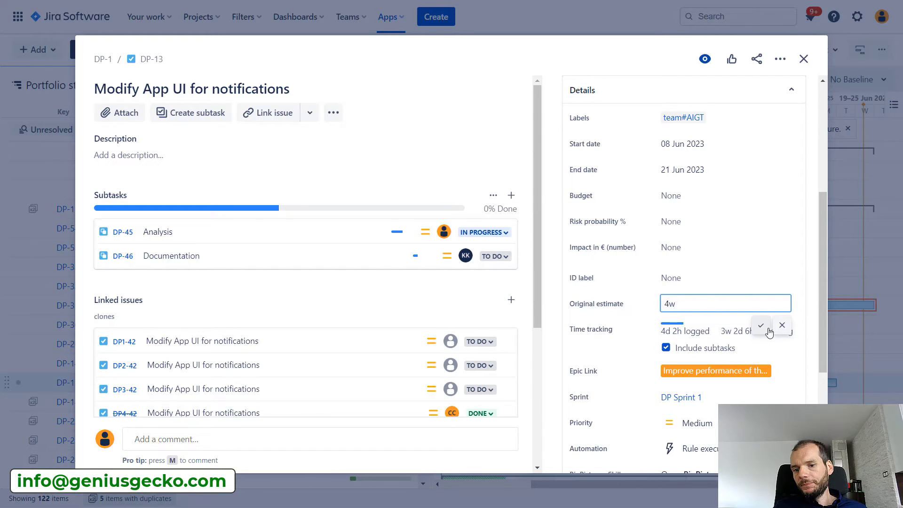
{"action": "left_click", "coordinate": [760, 325]}
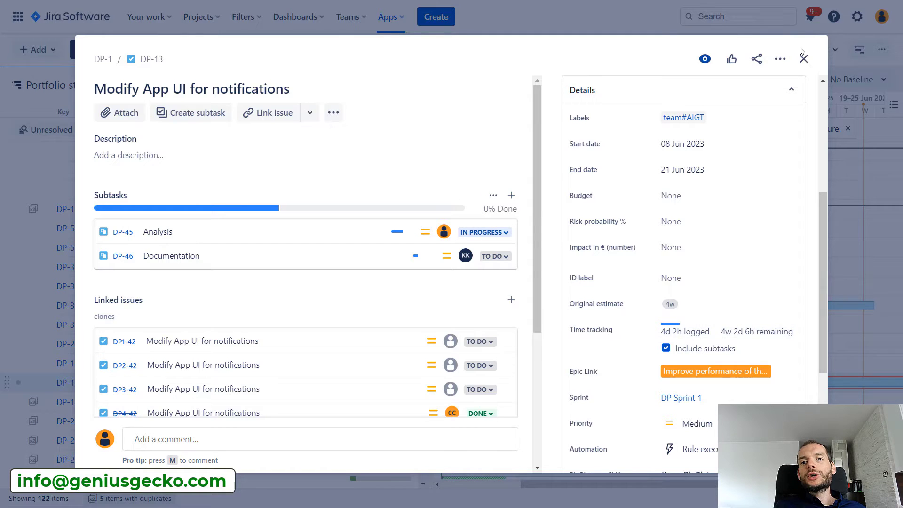
{"action": "left_click", "coordinate": [802, 59]}
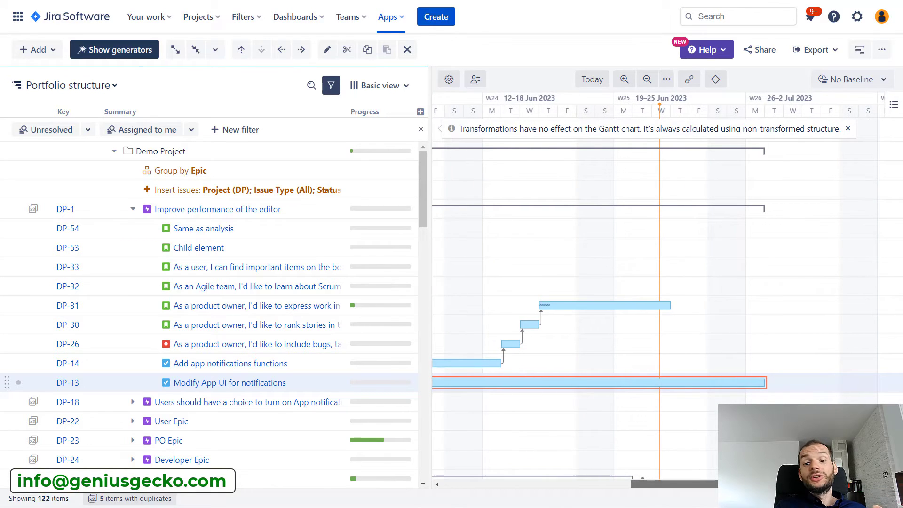
{"action": "scroll", "scroll_direction": "left", "scroll_amount": 3}
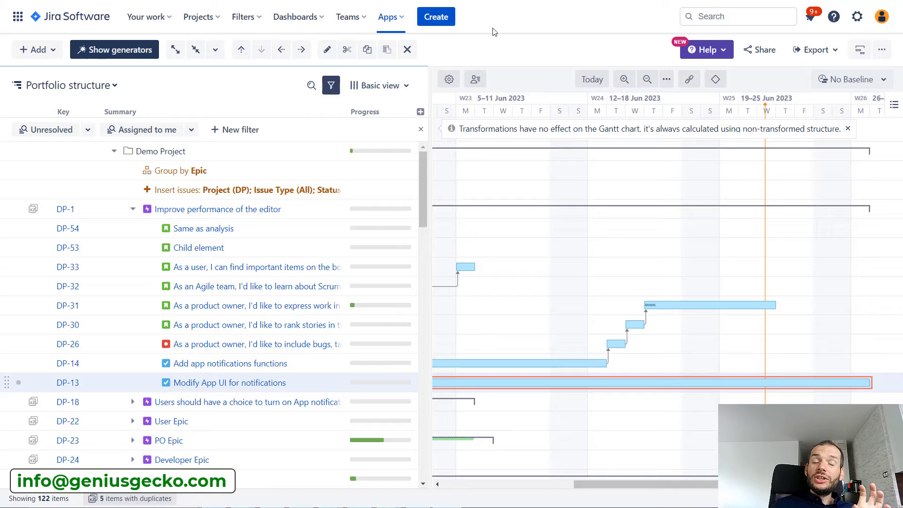
{"action": "mouse_move", "coordinate": [448, 79]}
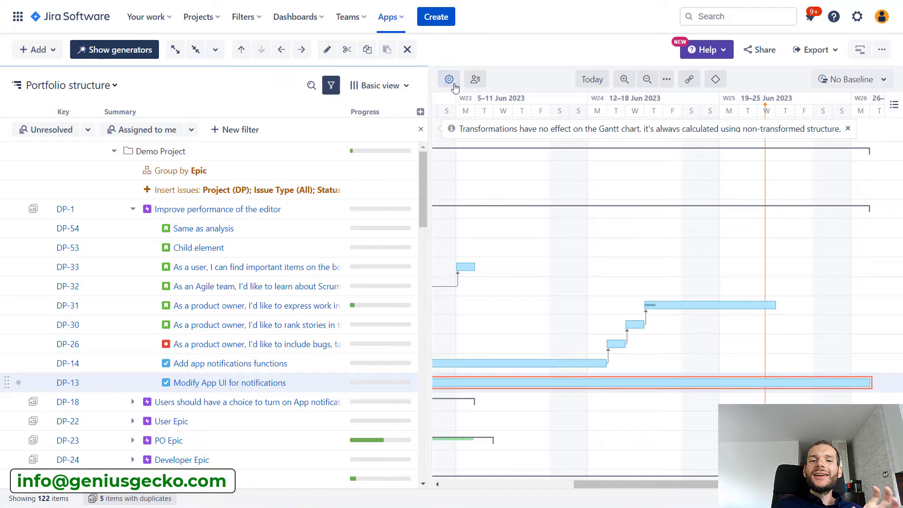
- Enable Allow manual scheduling in the Gantt settings' Scheduling options
{"action": "left_click", "coordinate": [448, 79]}
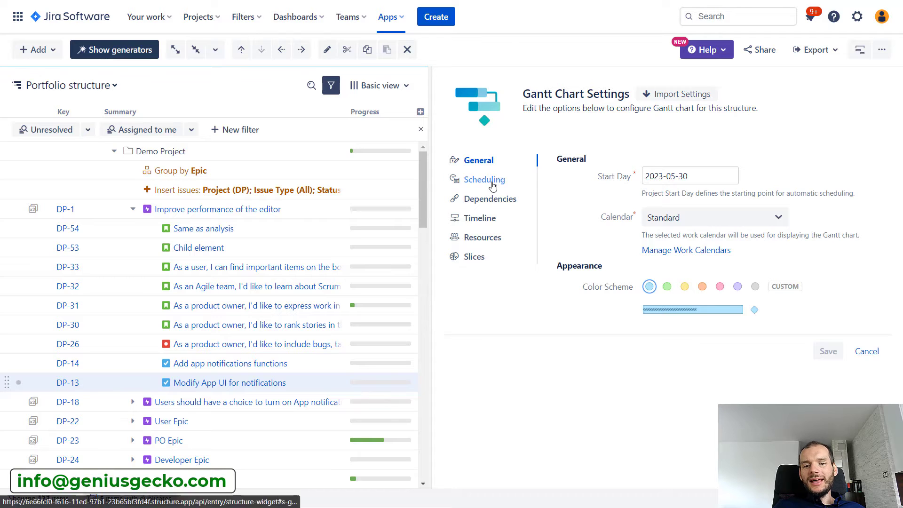
{"action": "left_click", "coordinate": [484, 179]}
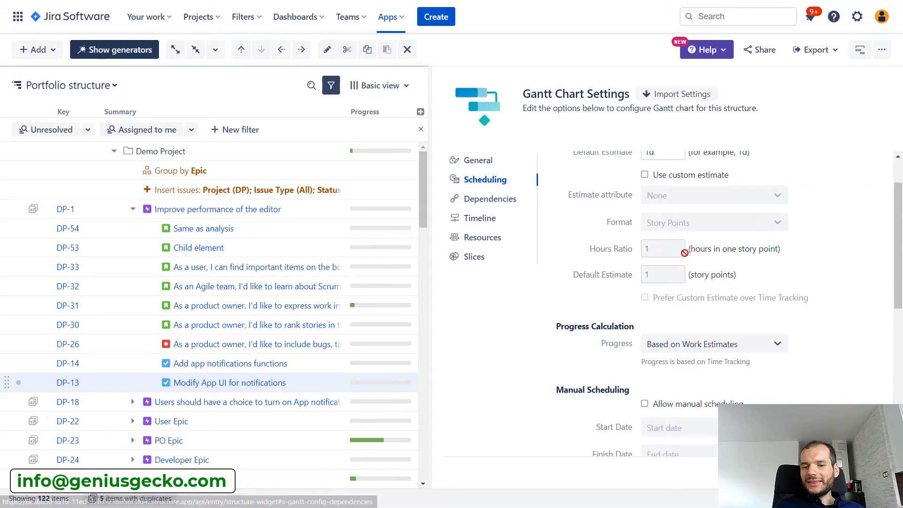
{"action": "left_click", "coordinate": [644, 403]}
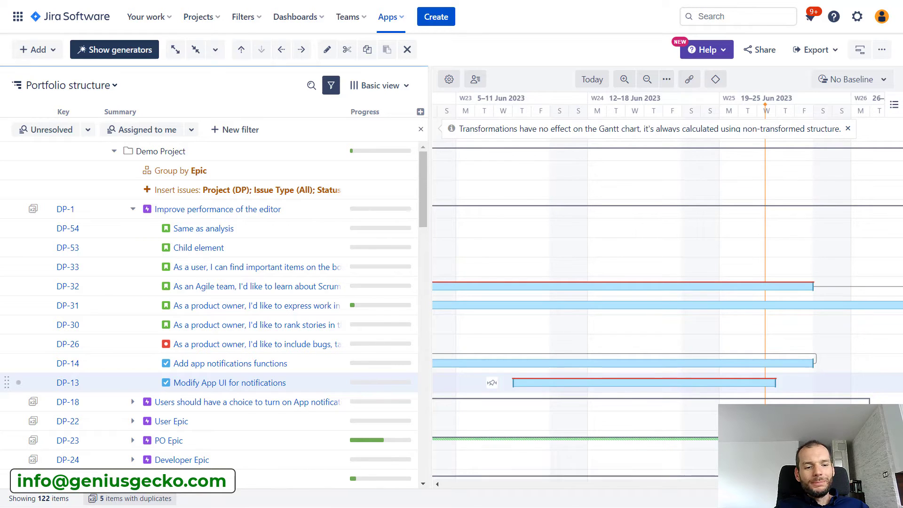
- Zoom the Gantt timeline out to show June through September 2023
{"action": "scroll", "scroll_direction": "left", "scroll_amount": 3}
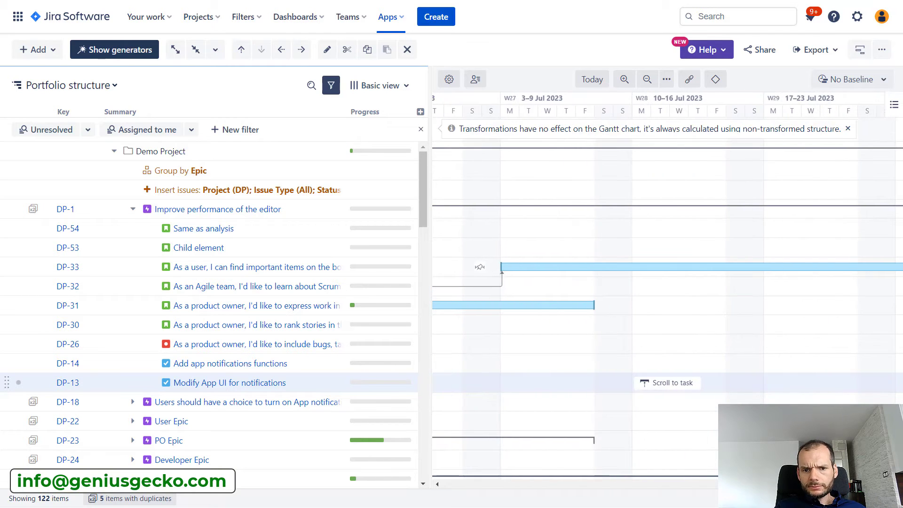
{"action": "scroll", "scroll_direction": "right", "scroll_amount": 3}
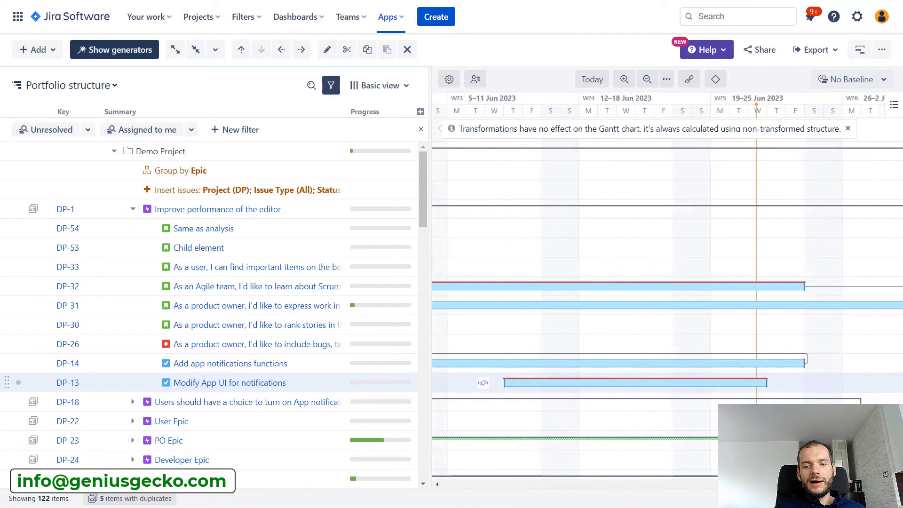
{"action": "scroll", "scroll_direction": "down", "scroll_amount": 3}
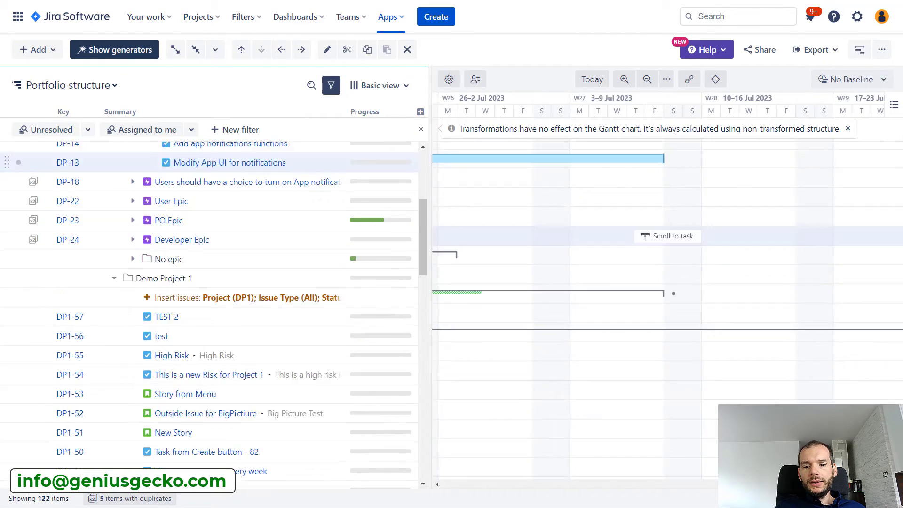
{"action": "scroll", "scroll_direction": "down", "scroll_amount": 3}
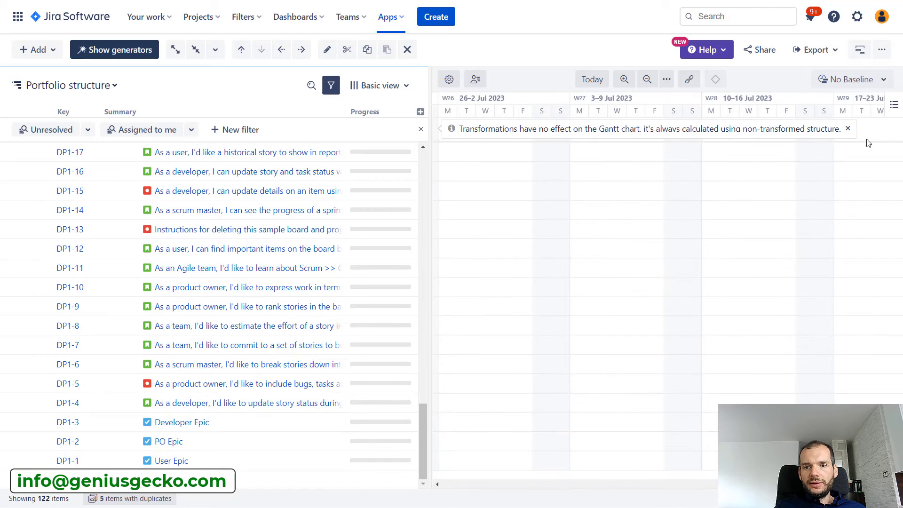
{"action": "left_click", "coordinate": [646, 79]}
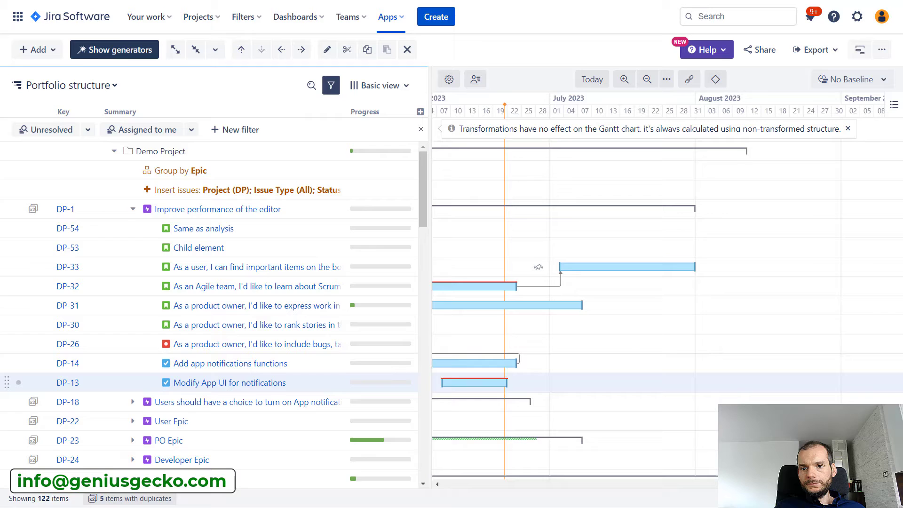
- Expand the No epic folder to show DP-62 through DP-50
{"action": "scroll", "scroll_direction": "down", "scroll_amount": 3}
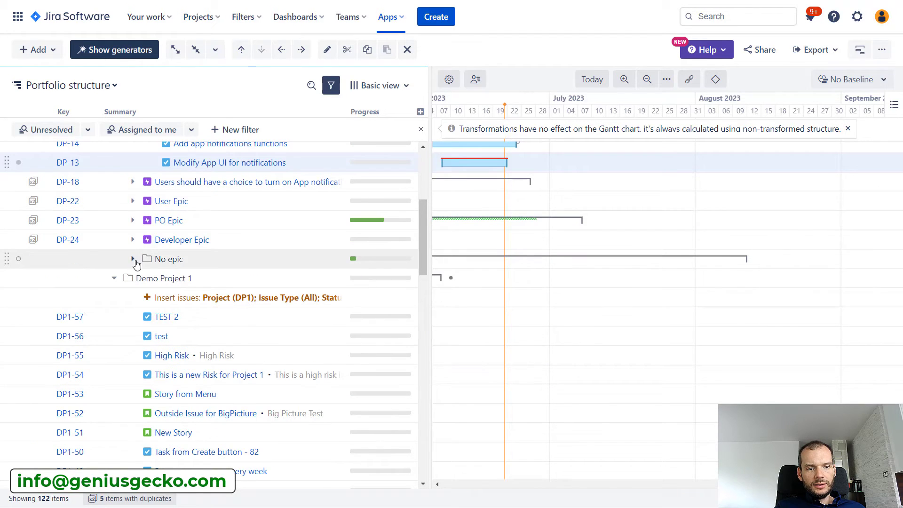
{"action": "left_click", "coordinate": [133, 259]}
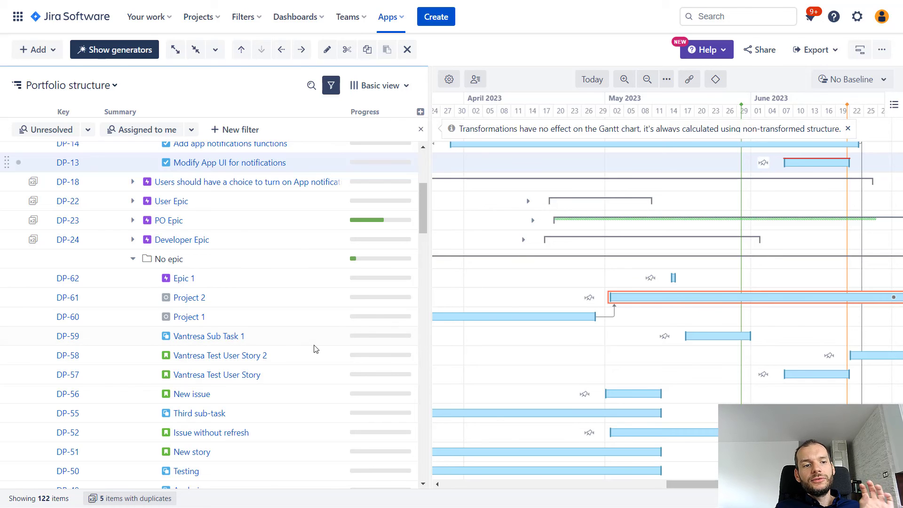
{"action": "mouse_move", "coordinate": [315, 357]}
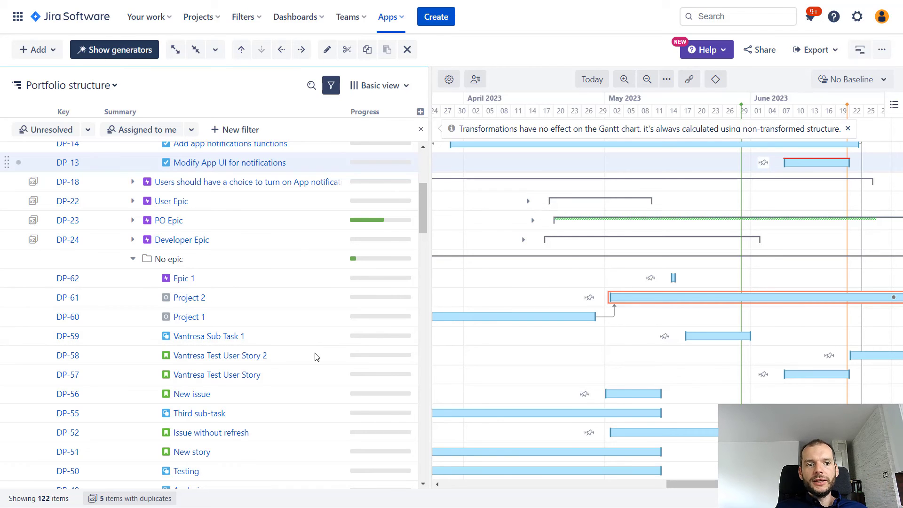